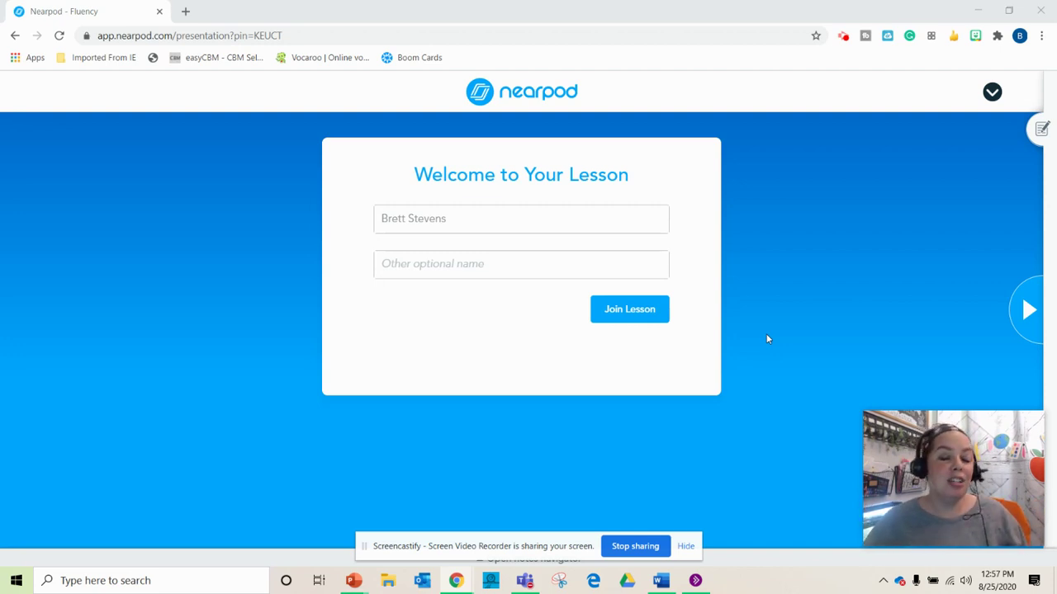
mouse_move(668, 136)
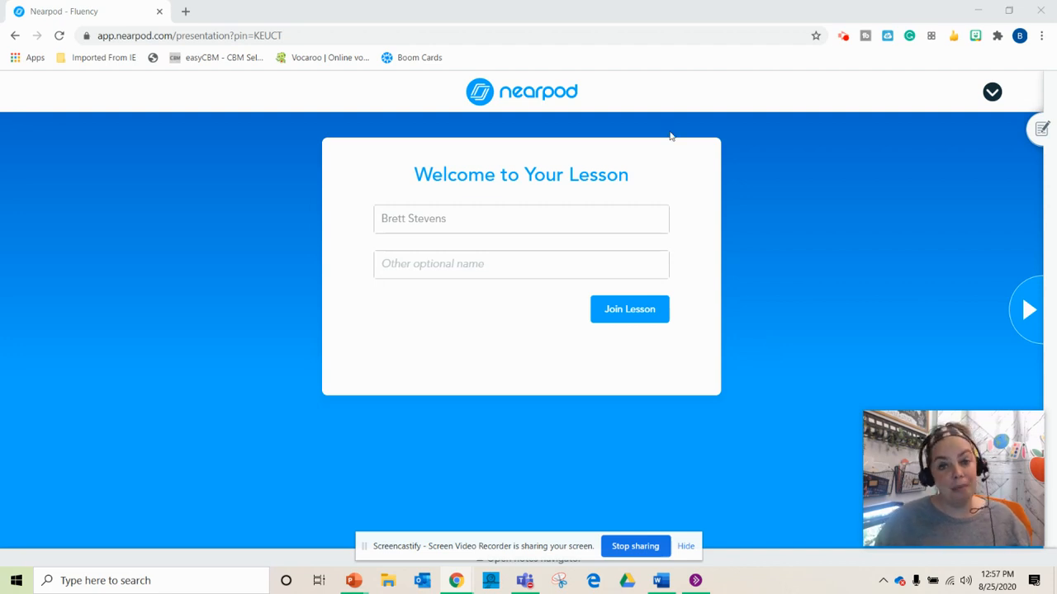
Join the Nearpod Fluency lesson from the welcome screen
left_click(629, 309)
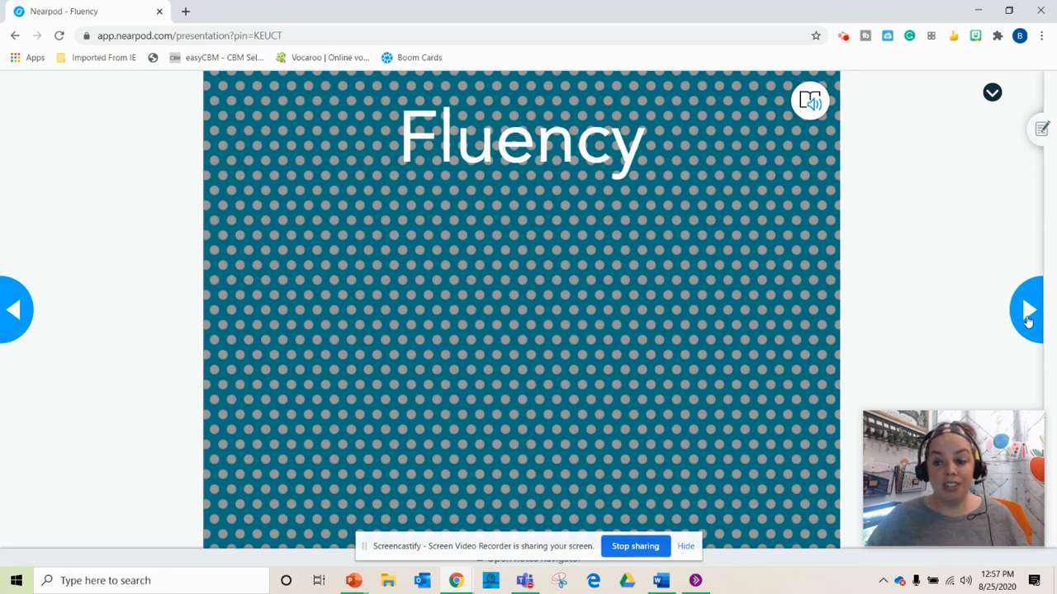
Advance past the Fluency title slide to the open-ended reading question
left_click(1028, 309)
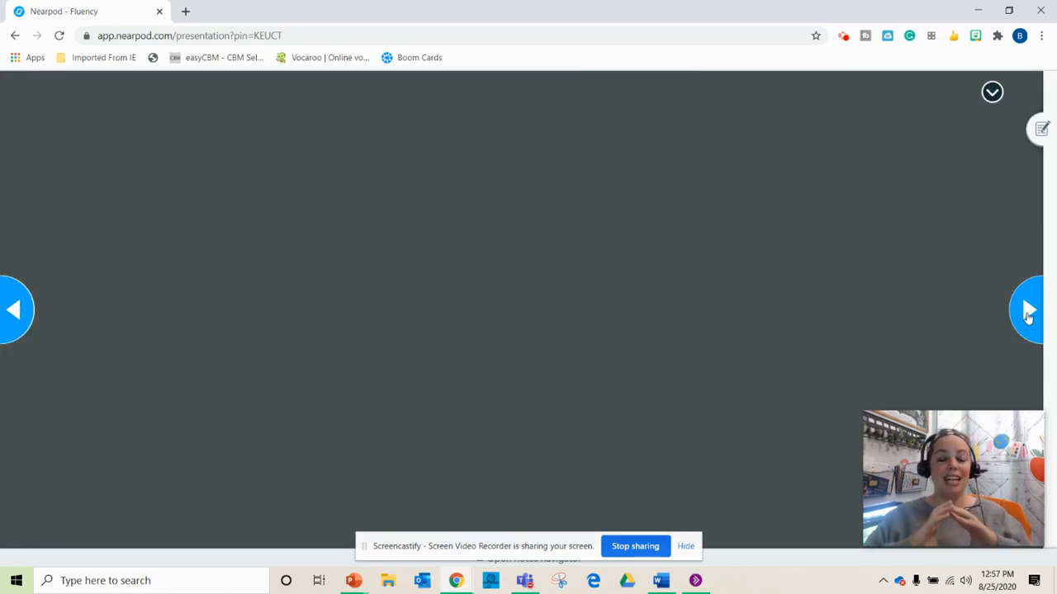
left_click(1027, 309)
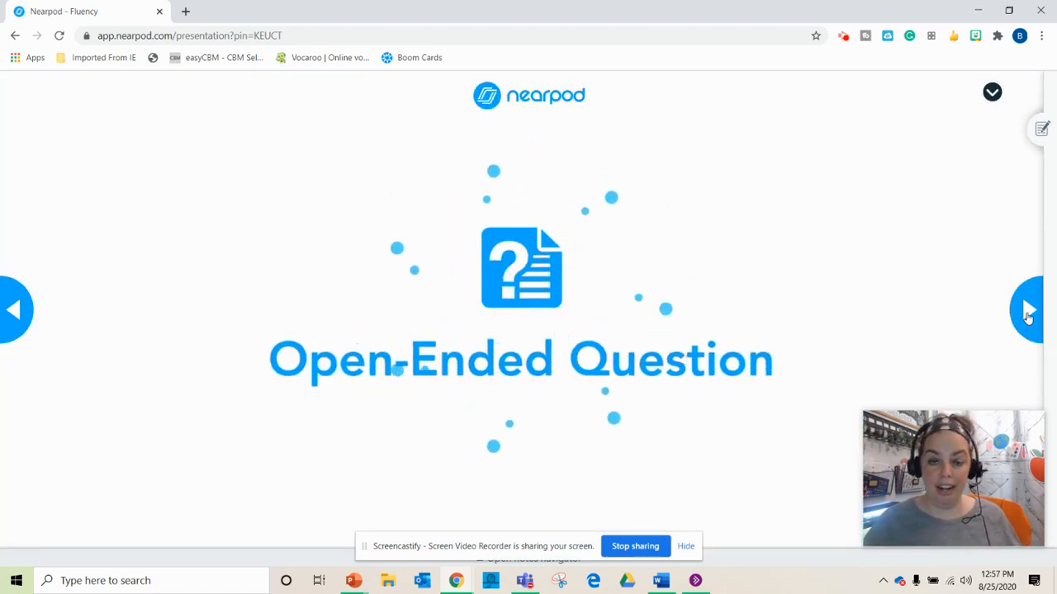
left_click(1028, 310)
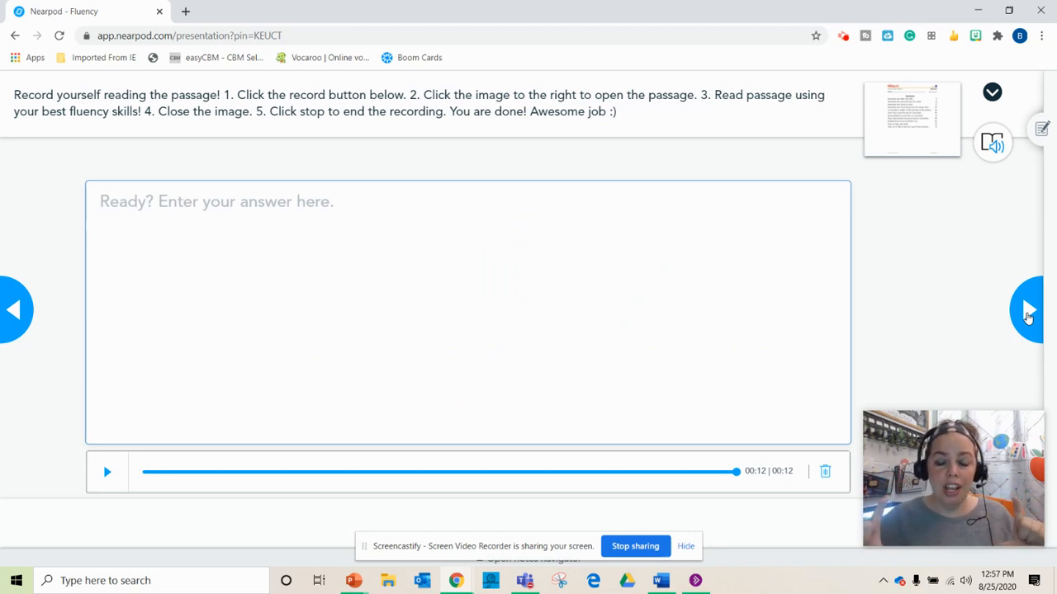
mouse_move(871, 69)
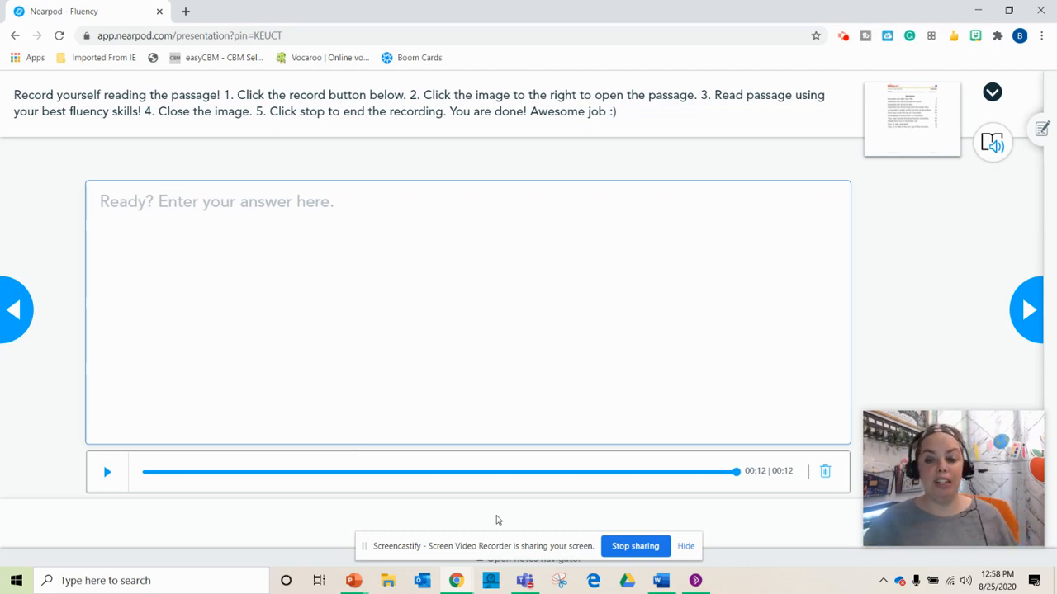
Delete the existing 12-second audio answer and confirm the deletion
left_click(824, 472)
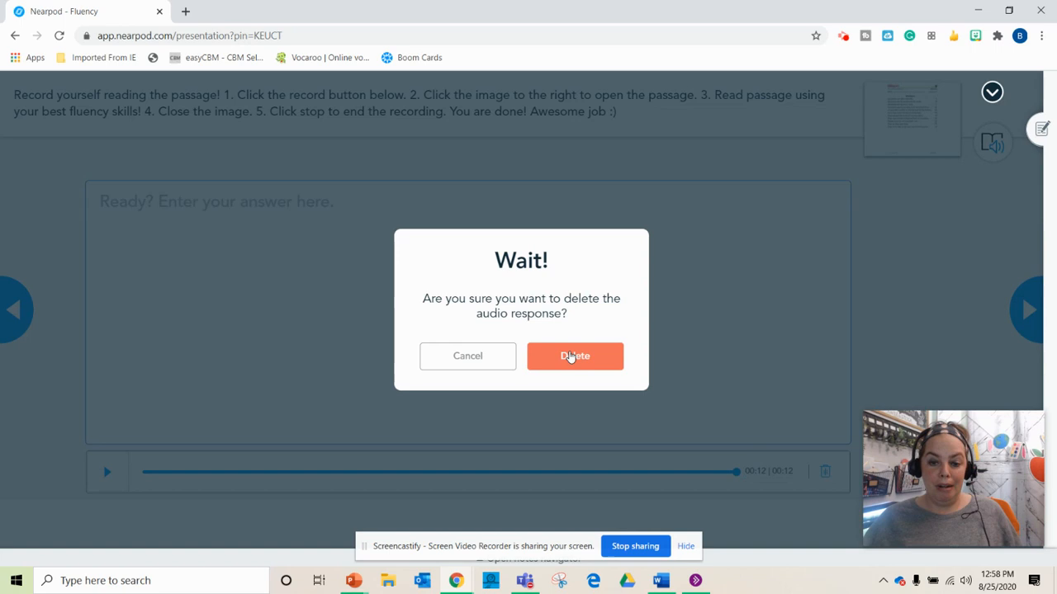
left_click(575, 356)
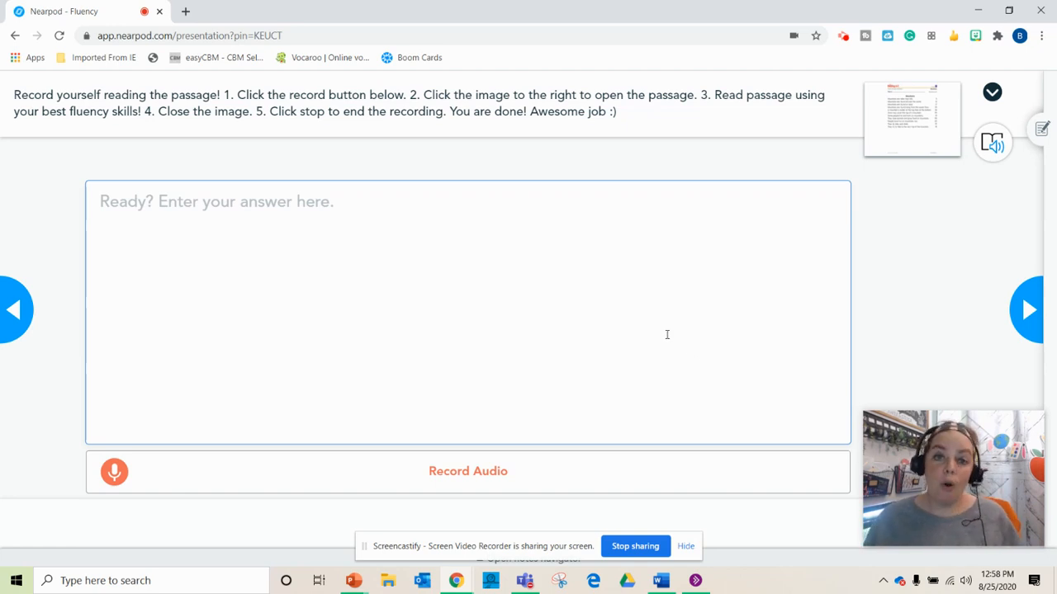
Record a 14-second reading of the Mountains passage as the audio answer
left_click(114, 471)
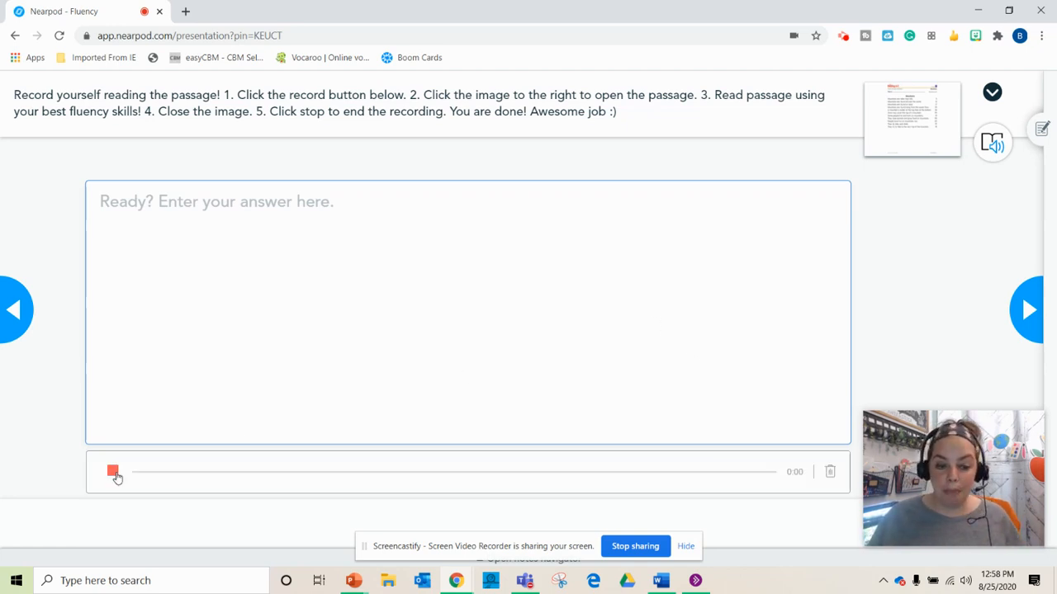
left_click(113, 471)
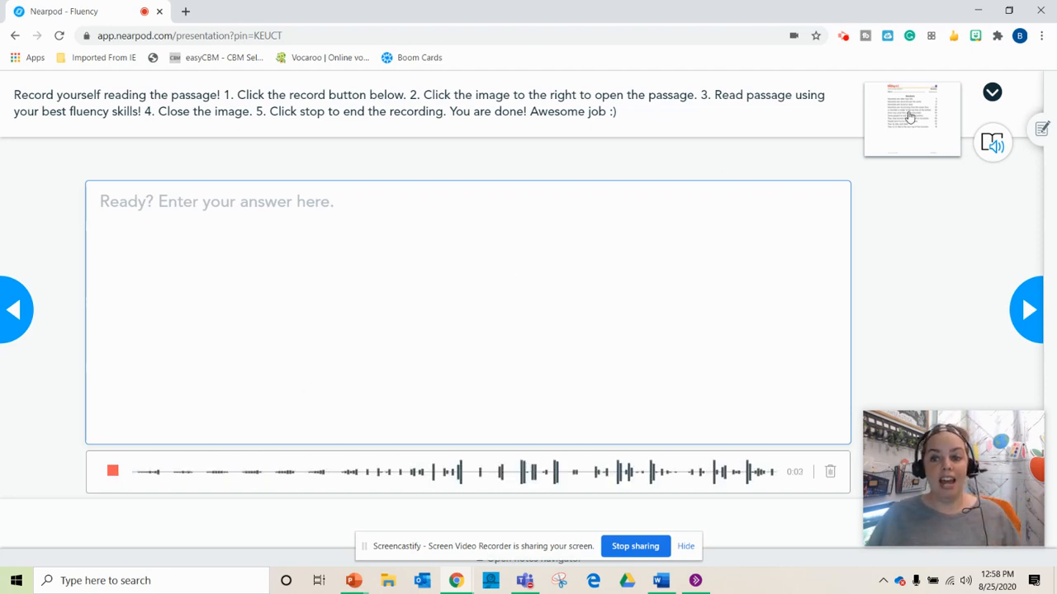
left_click(911, 118)
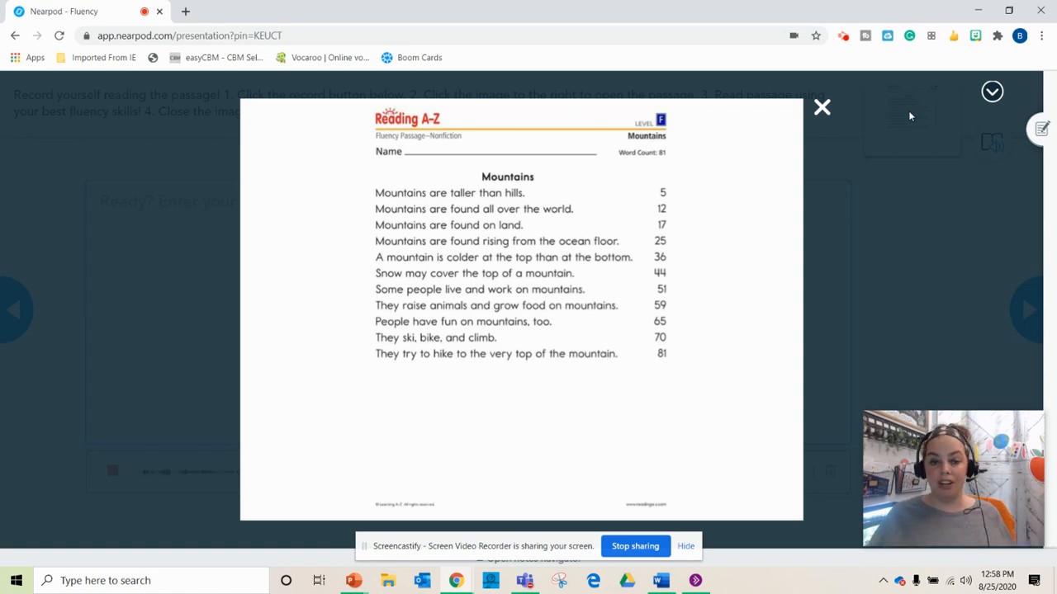
mouse_move(822, 108)
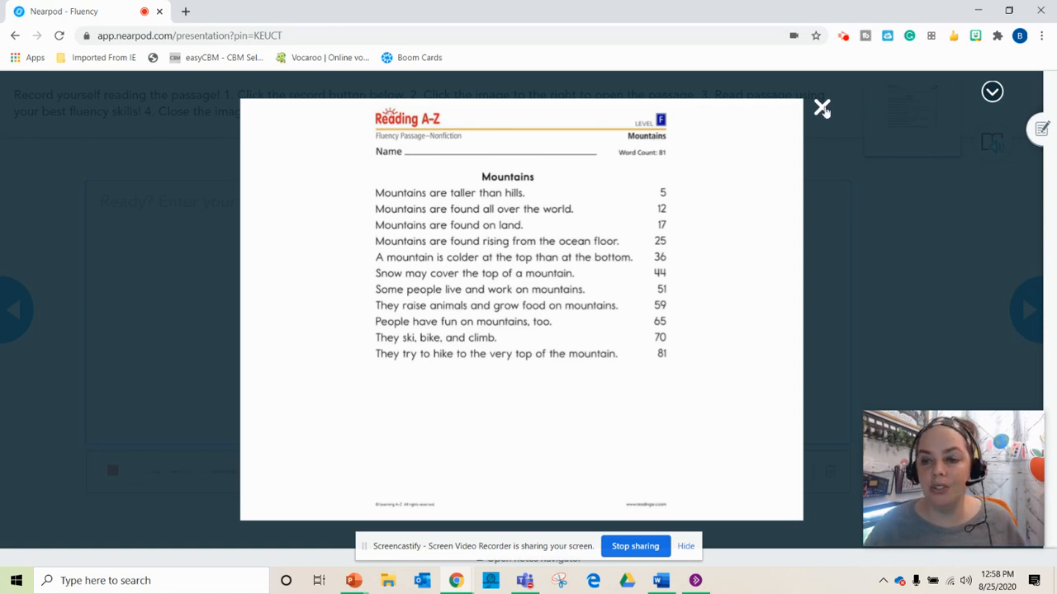
left_click(822, 109)
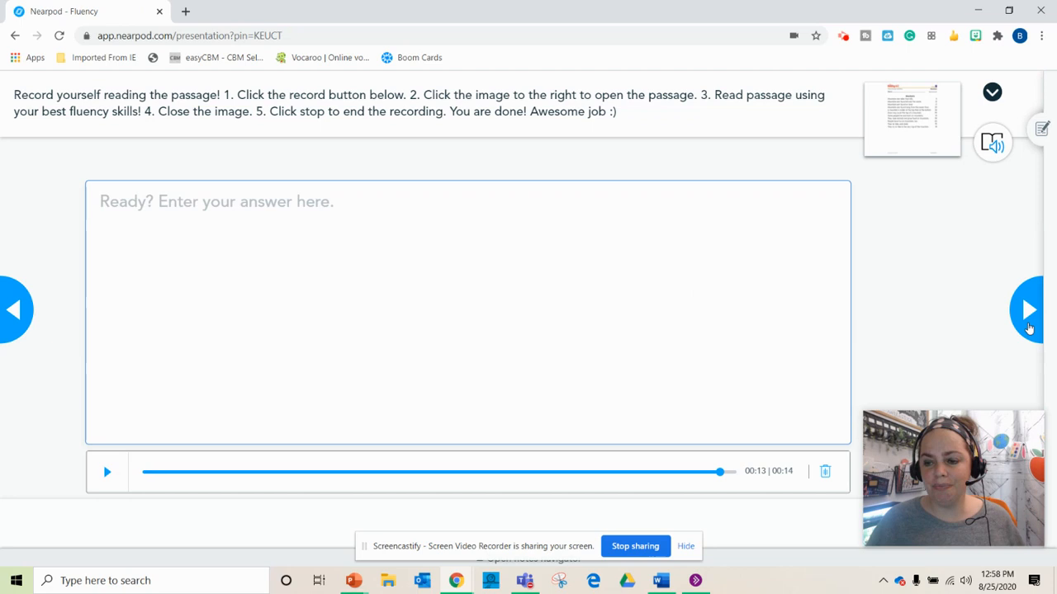
Advance past the question slide to the student-paced end screen
left_click(1028, 310)
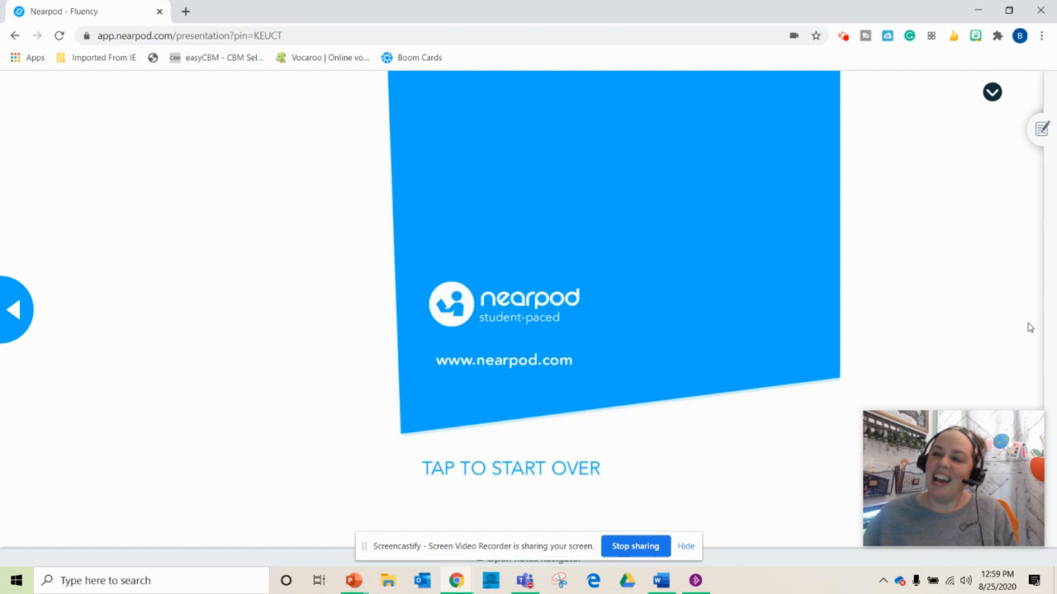
mouse_move(918, 276)
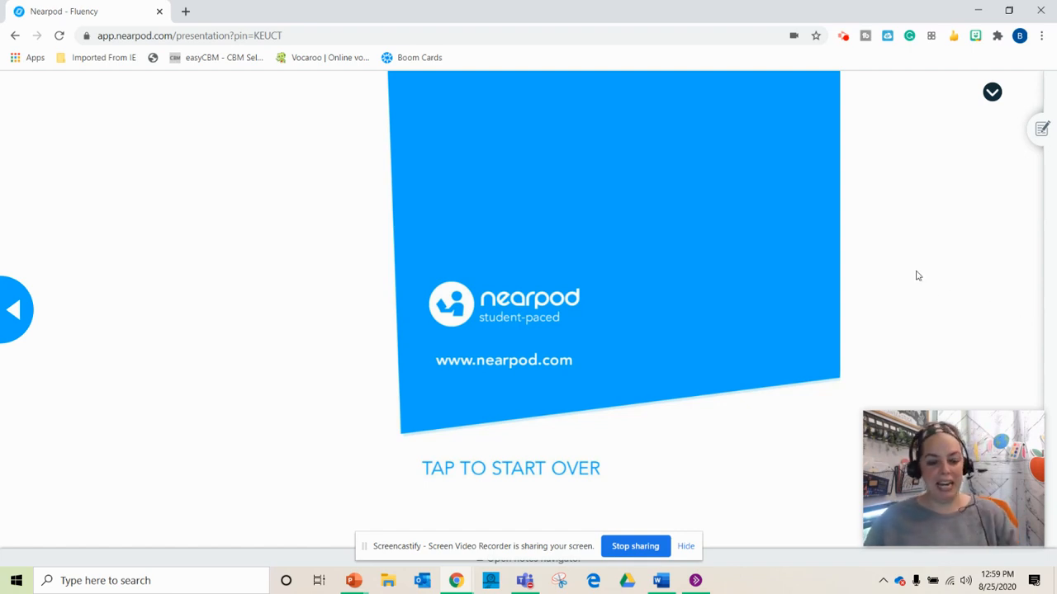